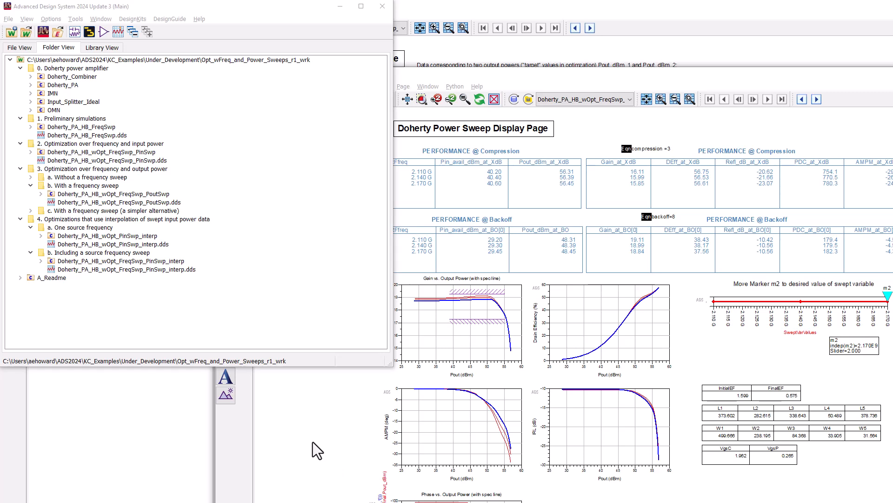
mouse_move(336, 463)
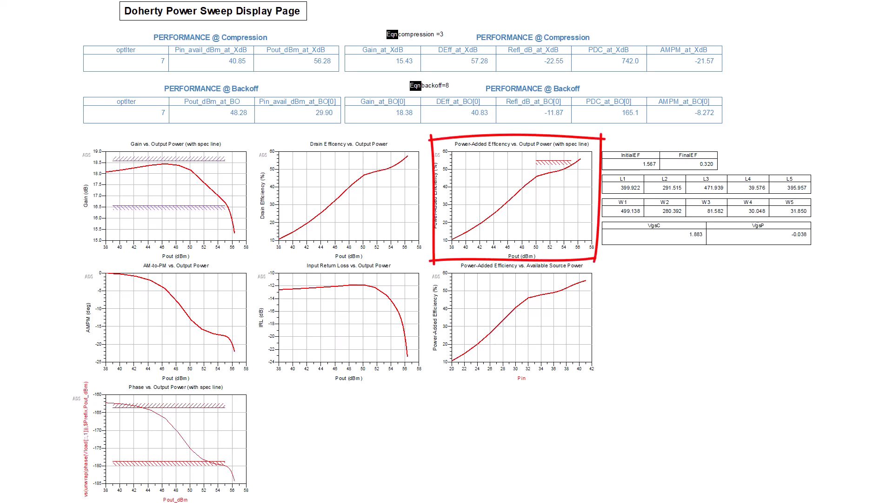
- Bring the Doherty_PA_HB_wOpt_FreqSwp_PoutSwp data display with its power-sweep tables and charts to the front
left_click(517, 193)
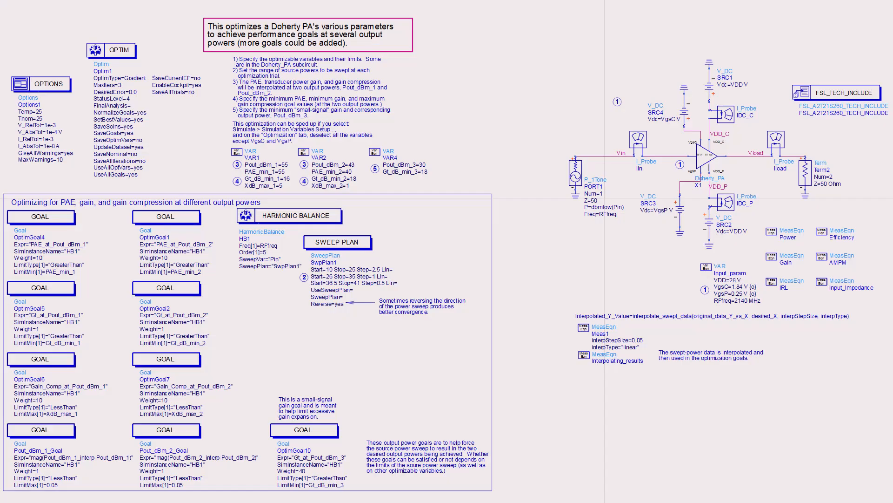
- Highlight the harmonic balance controller and source power sweep plan on the optimization schematic
left_click_drag(228, 204, 435, 324)
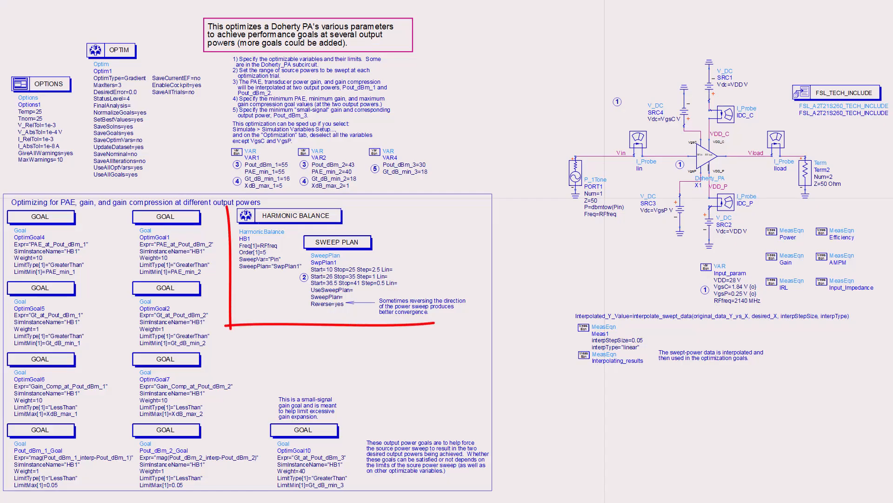
left_click_drag(222, 210, 438, 328)
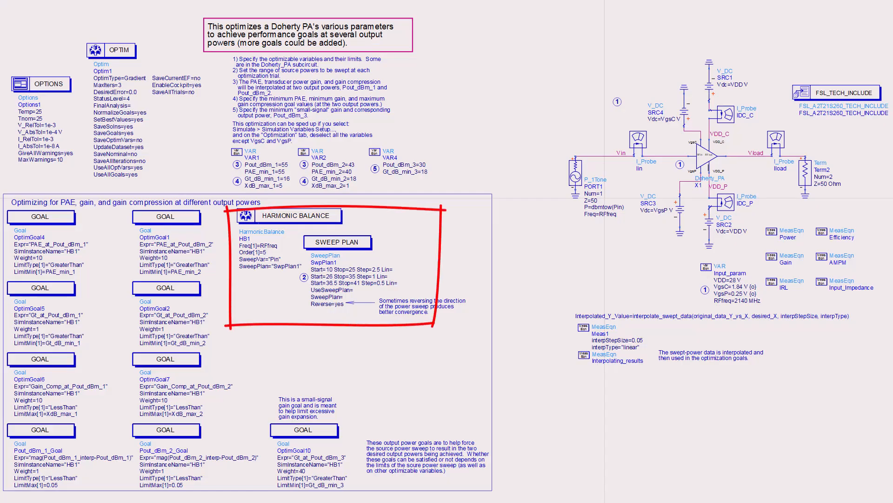